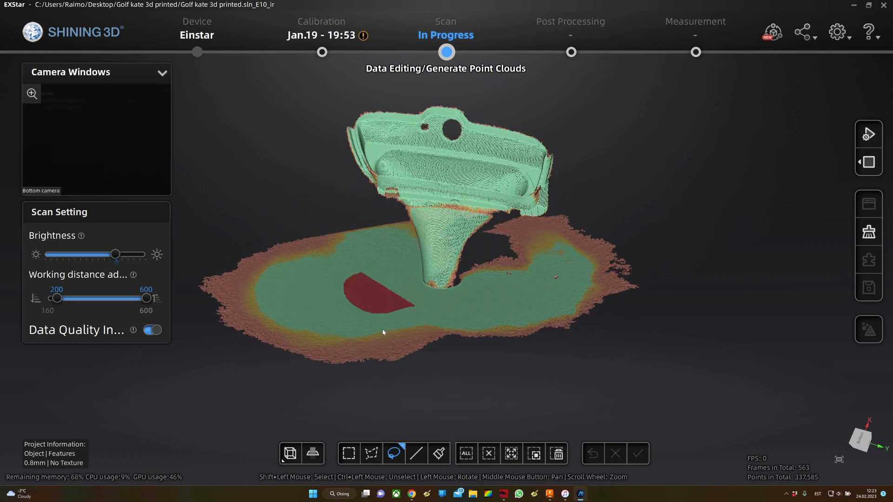
- Fit a cutting plane to the flat base and delete the point-cloud data below it
click(312, 453)
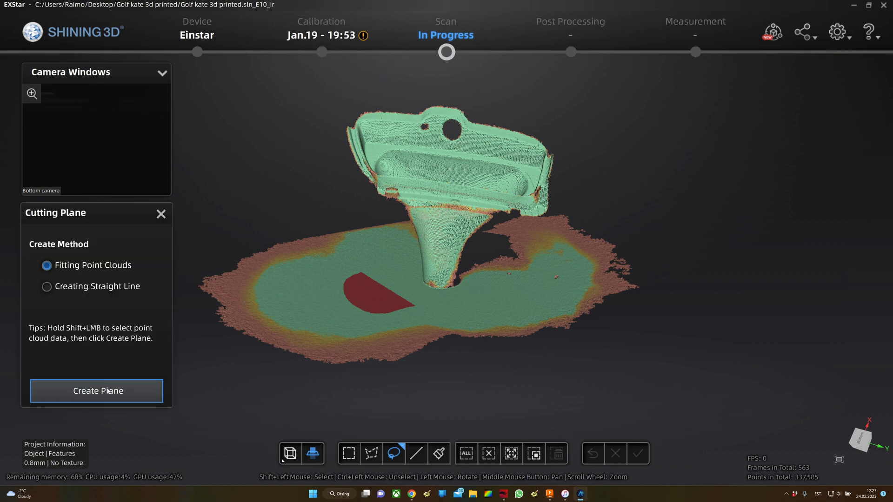
click(96, 391)
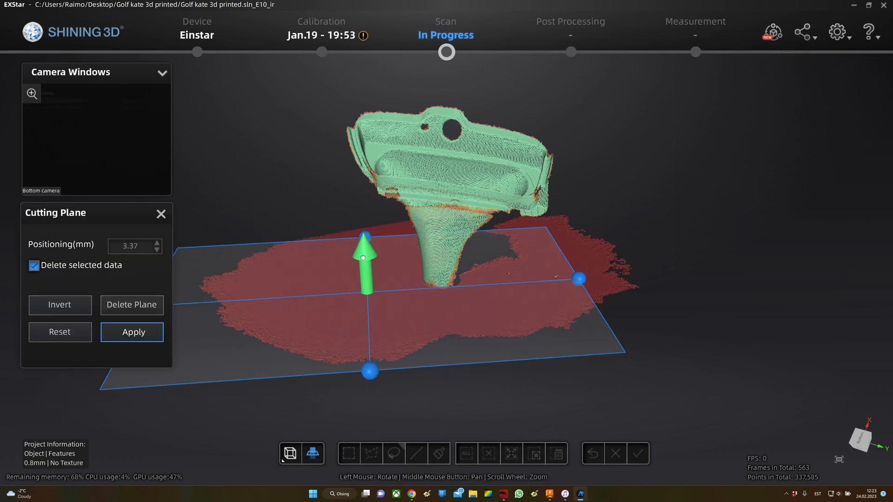
click(131, 332)
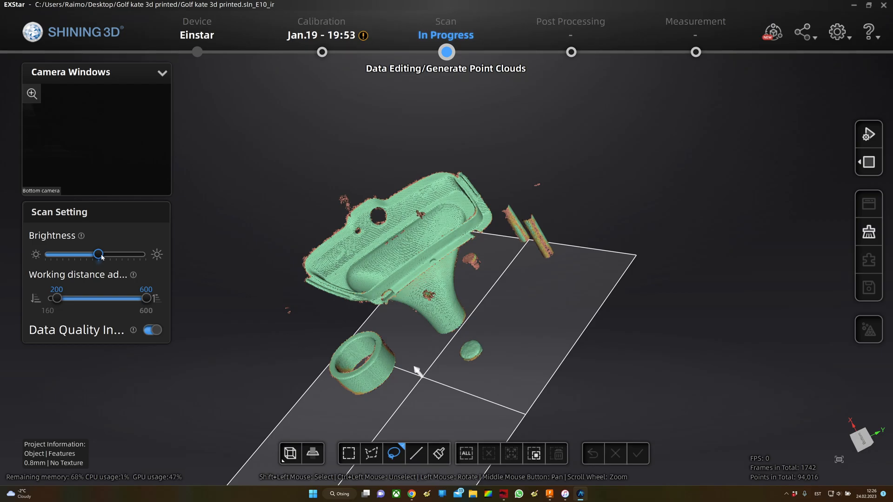
- Resume scanning, then select and delete the ring, puck and posts around the part
click(868, 134)
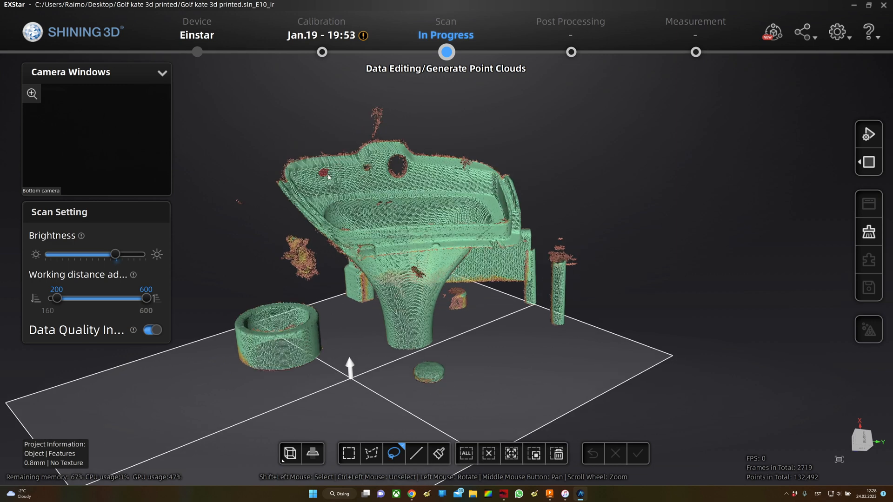
click(637, 453)
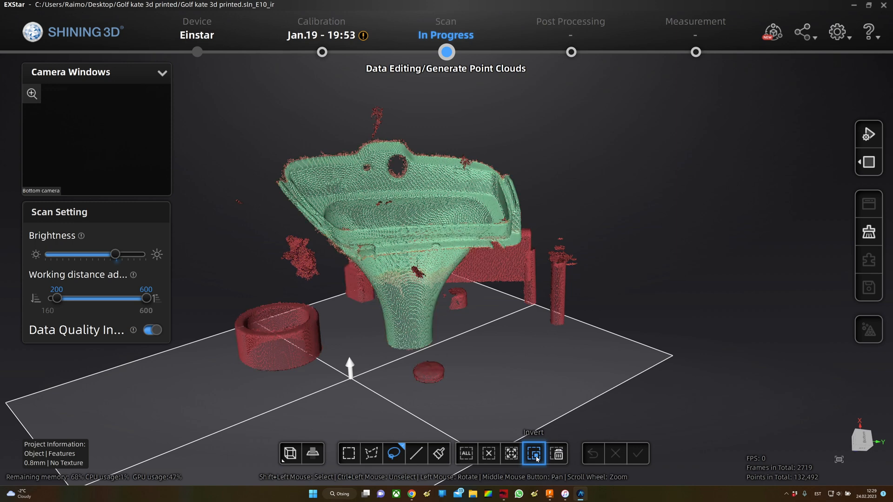
click(637, 453)
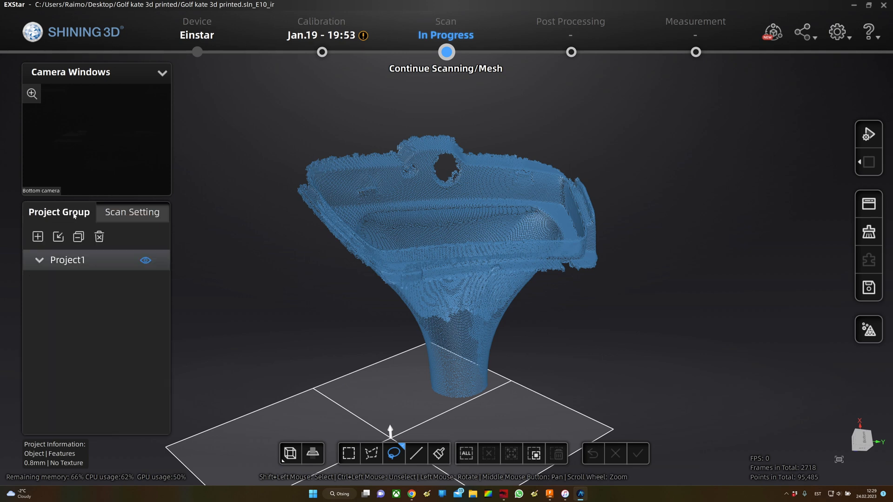
- Create a second Object project with Features alignment at 0.8 mm resolution
click(37, 237)
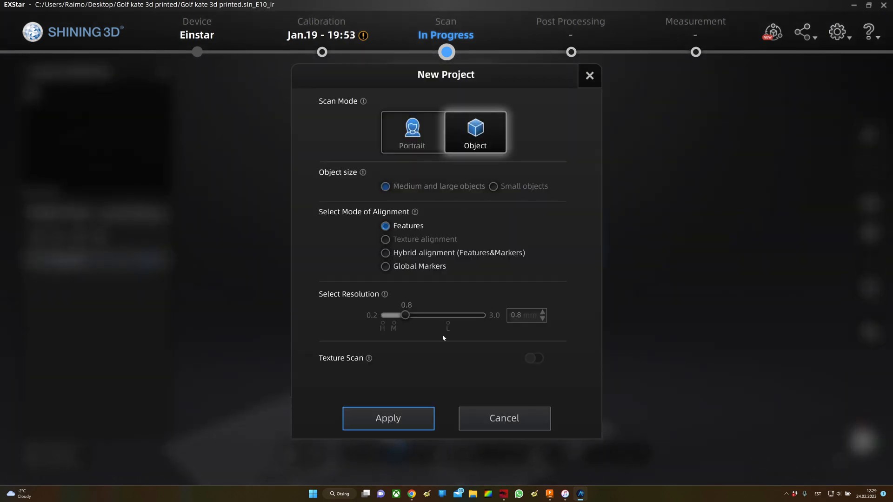
click(388, 418)
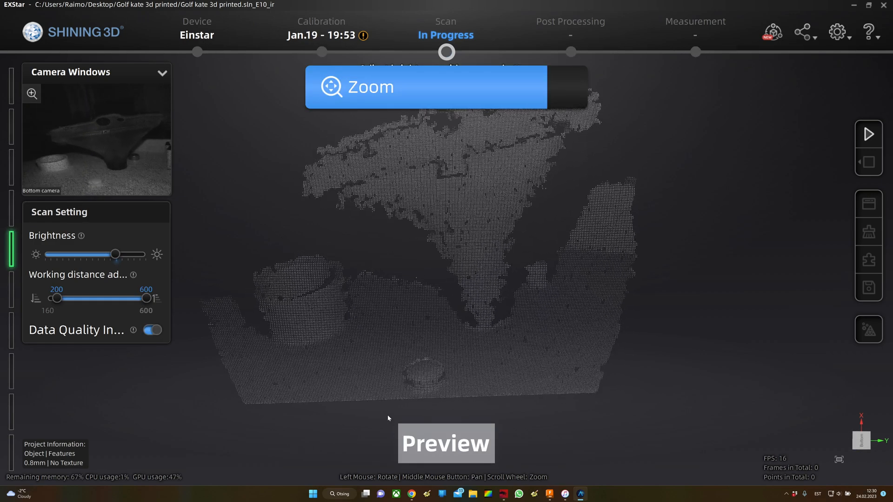
- Scan the flipped part's other side and stop to generate its point cloud
click(868, 134)
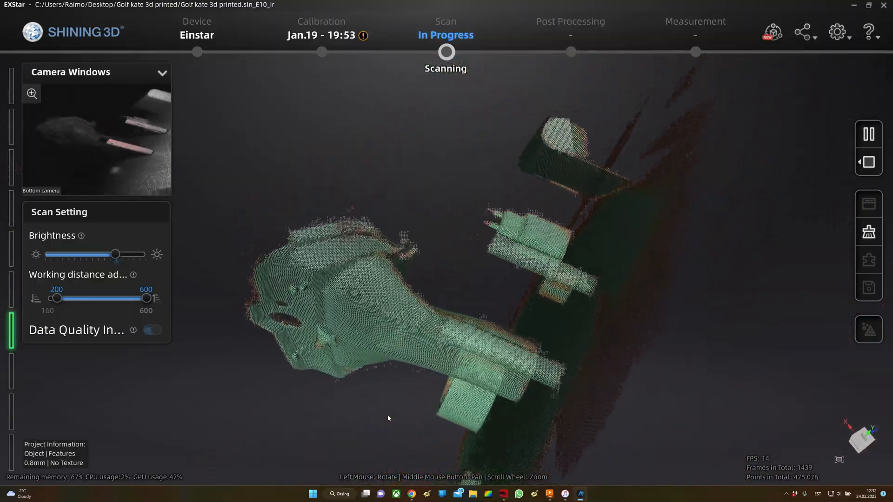
click(868, 134)
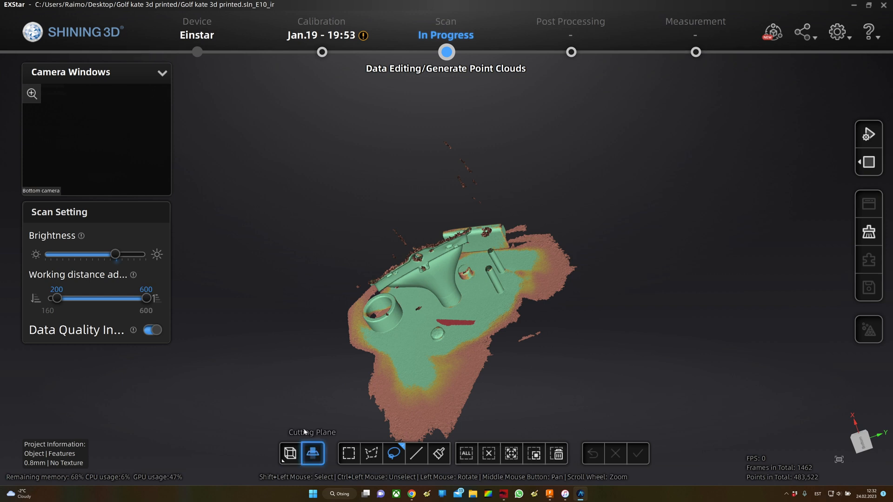
- Cut the base surface from the second scan and bring up alignment of both projects
click(312, 453)
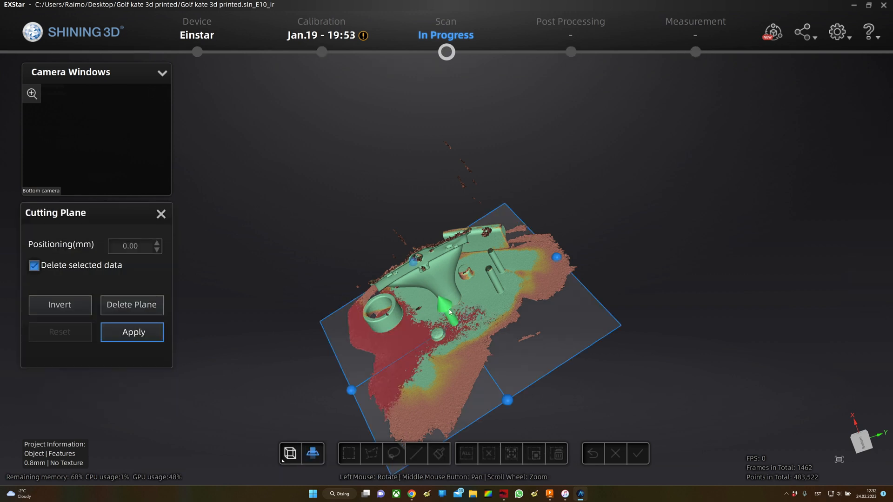
click(132, 332)
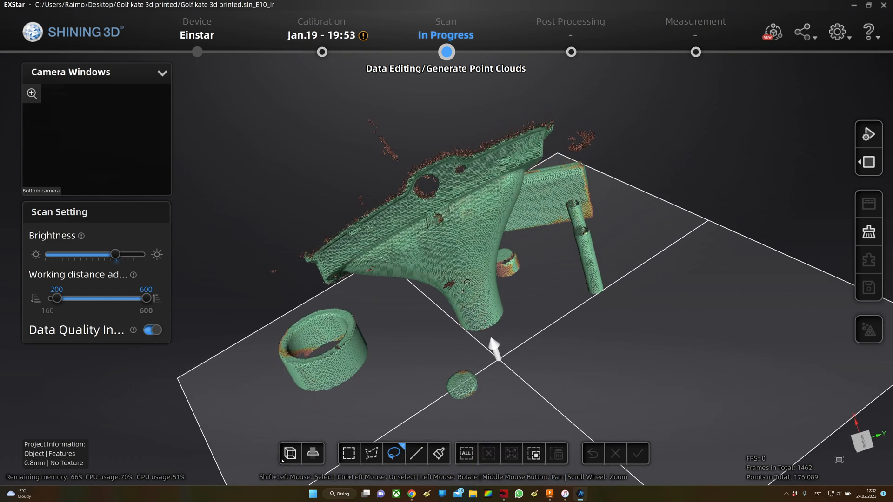
click(637, 454)
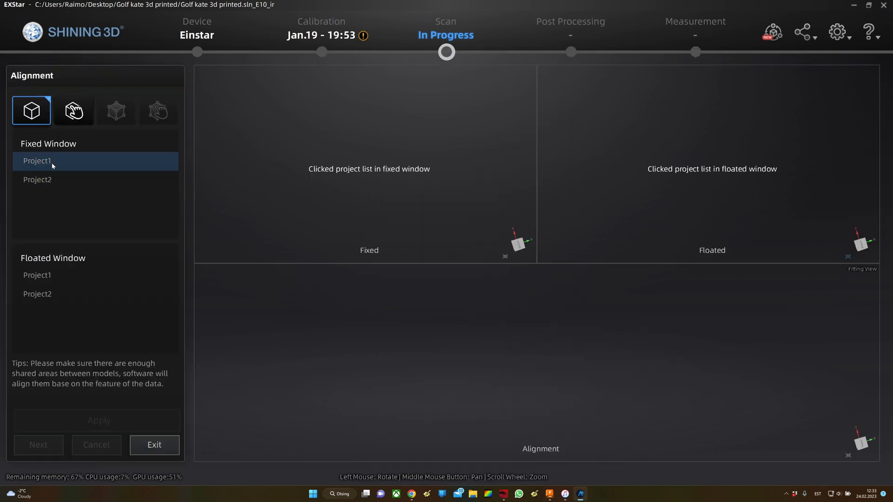
- Align floated Project2 onto fixed Project1 by shared features
click(38, 294)
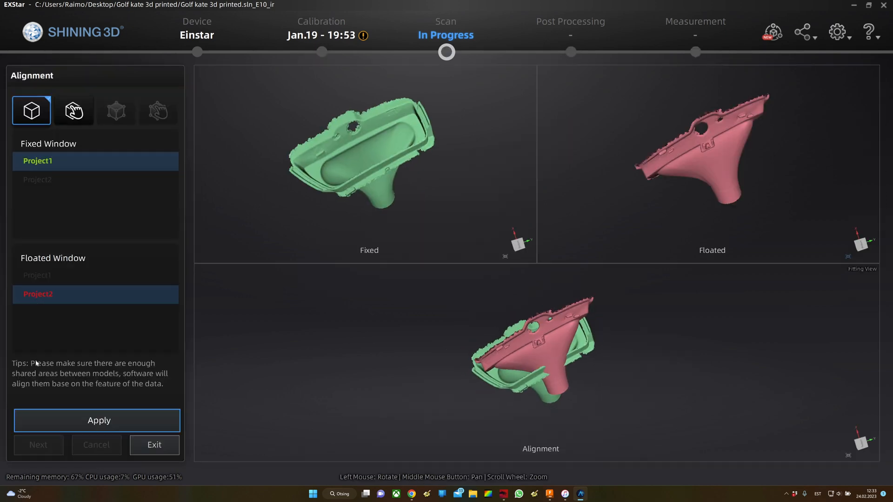
click(96, 421)
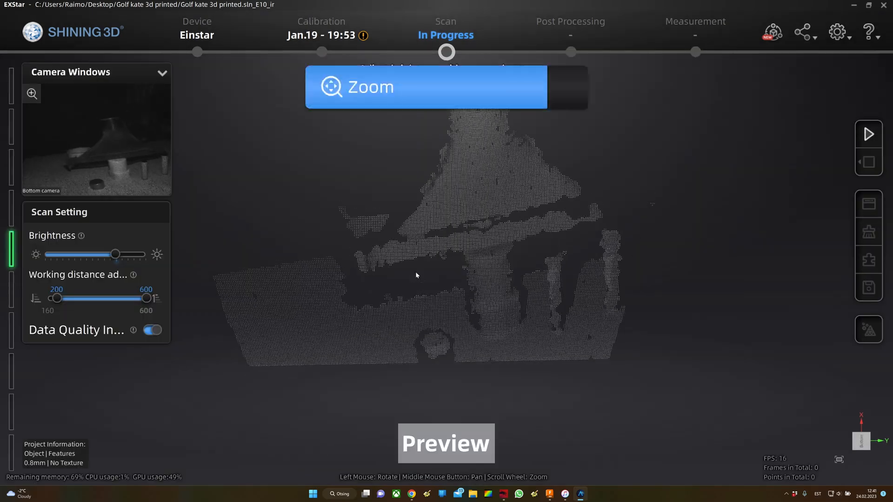
- Capture another side, cut its base surface, and accept the trimmed scan data
click(869, 134)
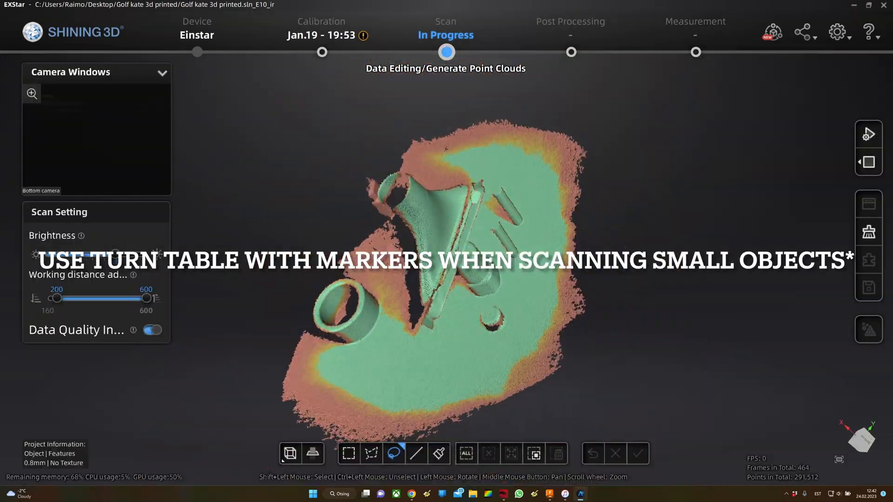
click(638, 455)
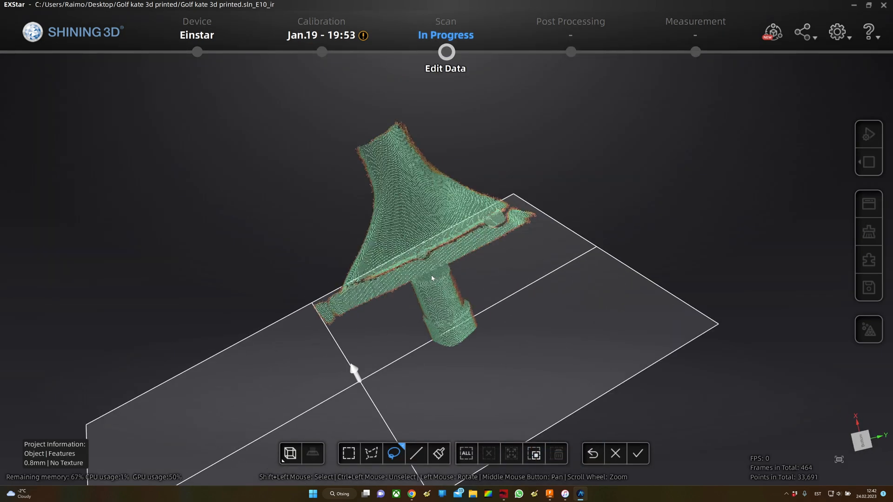
click(638, 454)
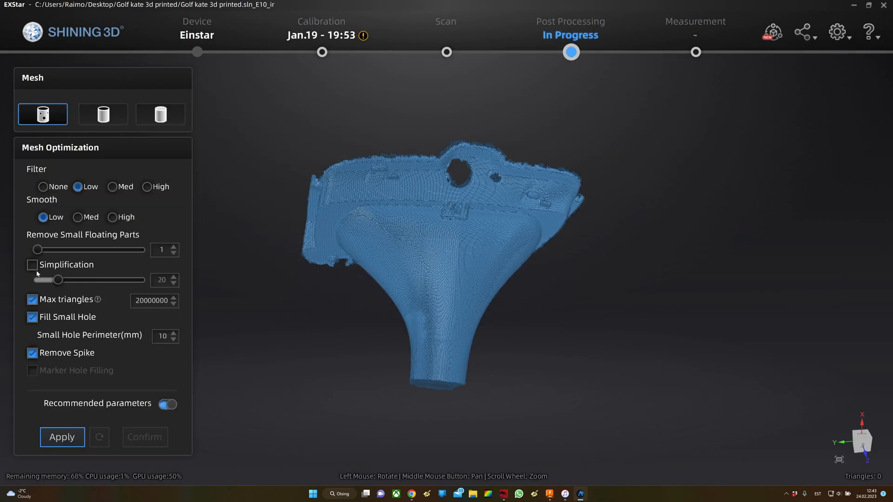
- Build and confirm the optimized mesh, then bring the model into Measurement
click(62, 437)
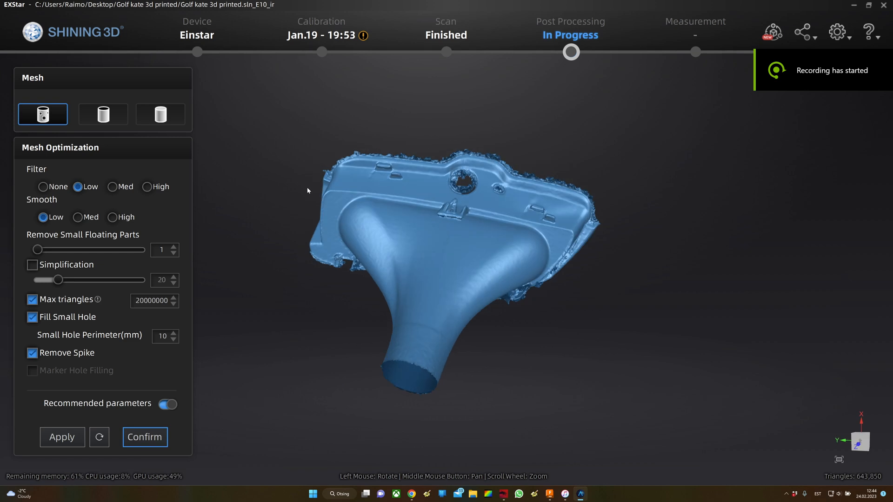
click(144, 437)
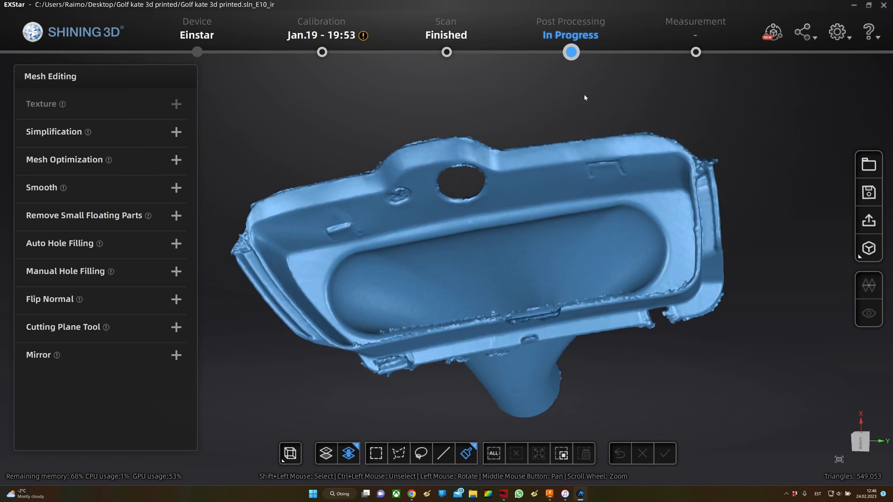
mouse_move(695, 52)
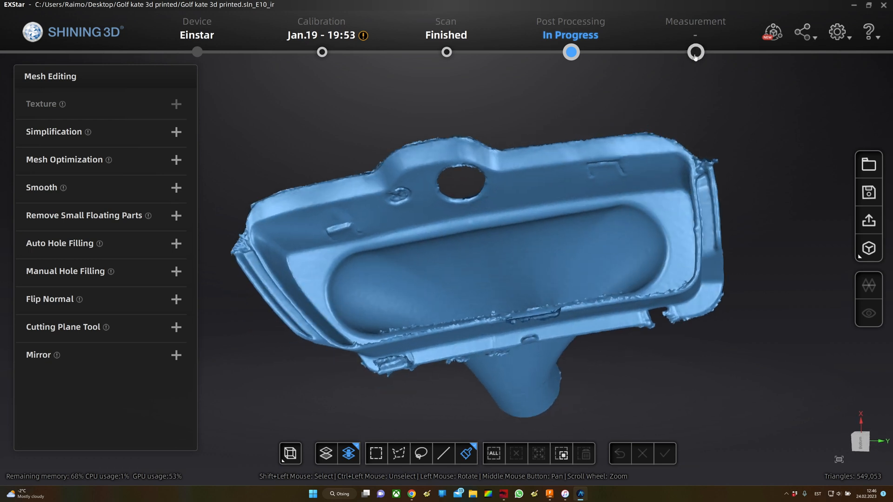
click(694, 52)
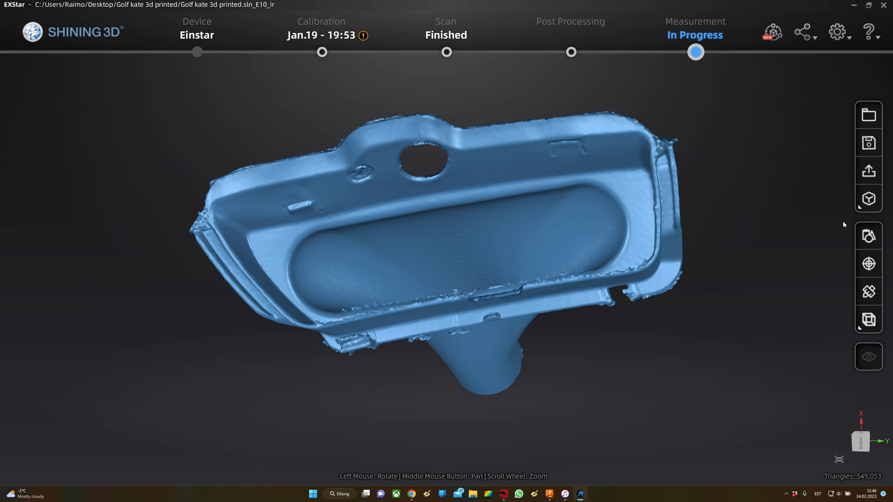
- Start Create Feature, try Point, Plane and Line, and list the Line methods
click(868, 236)
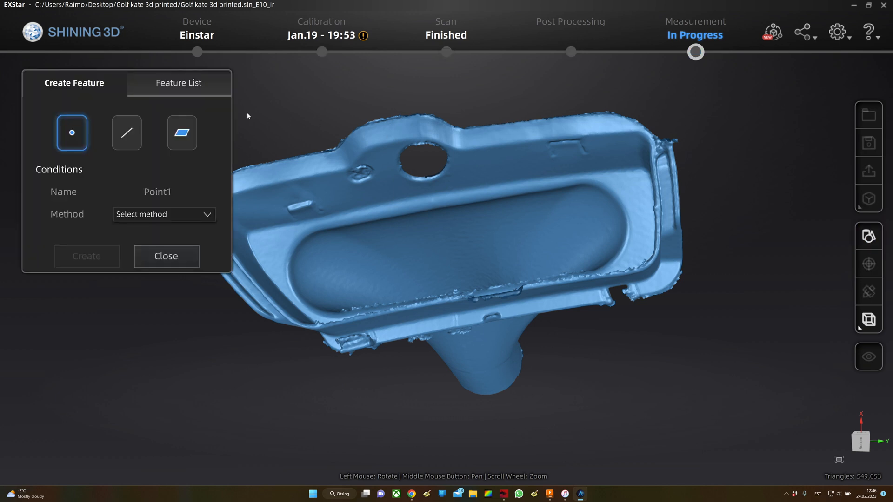
click(181, 132)
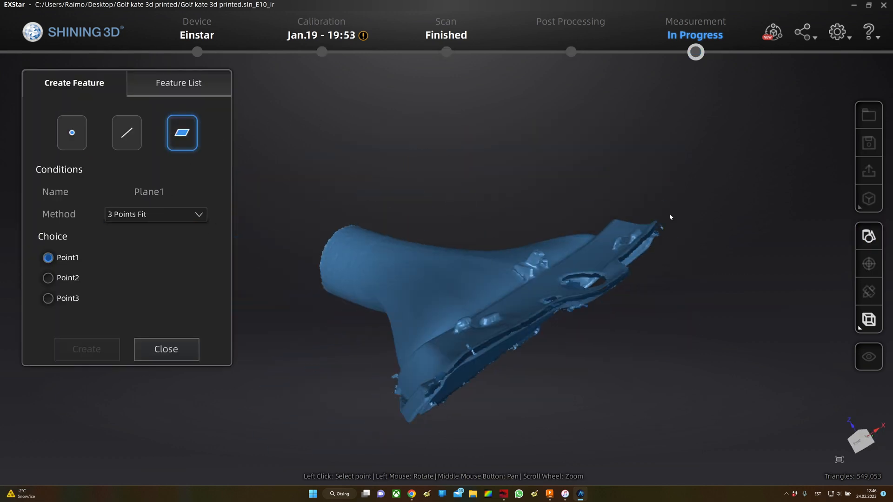
click(127, 132)
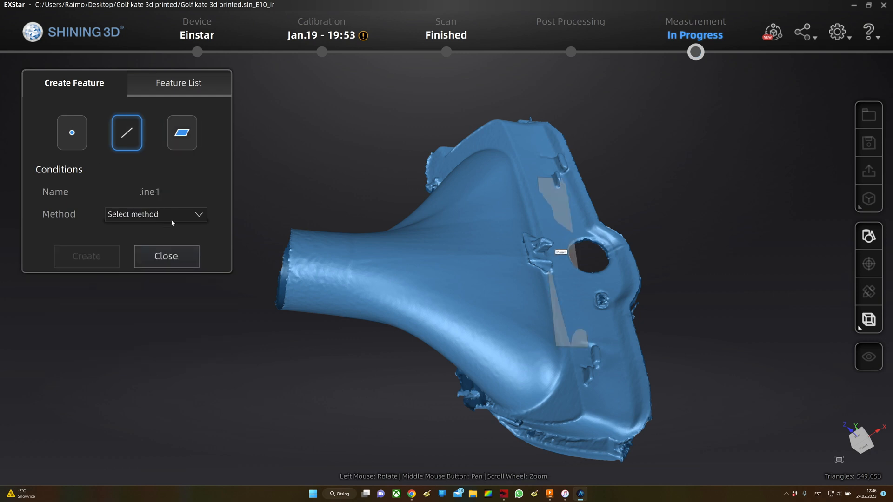
click(72, 132)
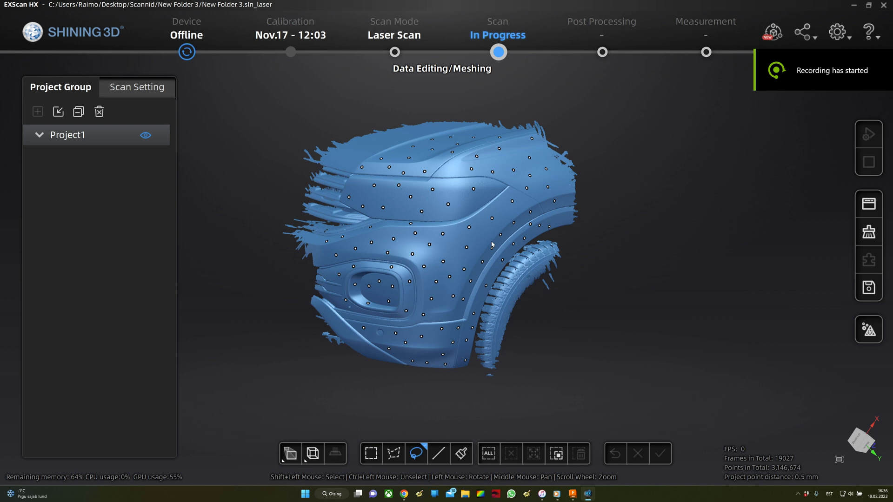
mouse_move(628, 290)
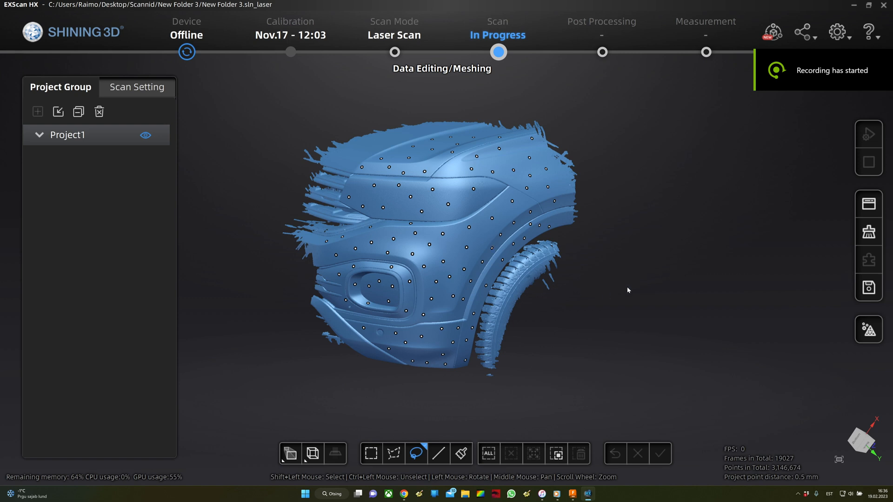
mouse_move(606, 316)
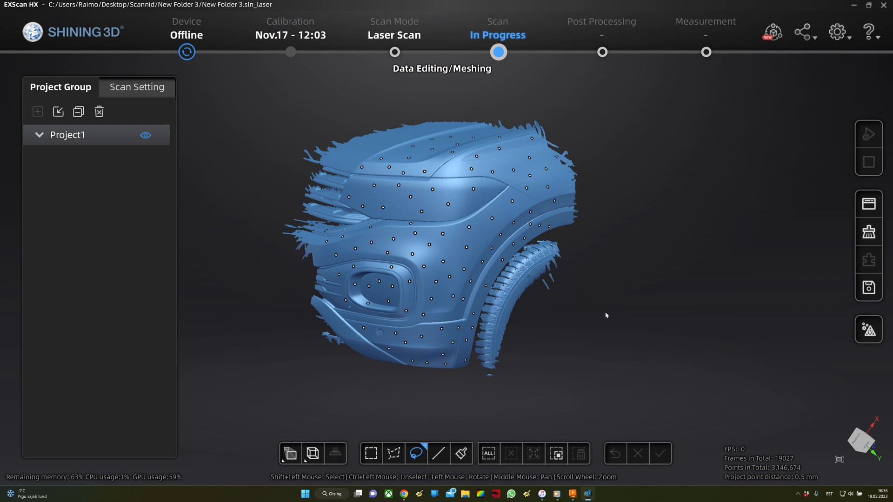